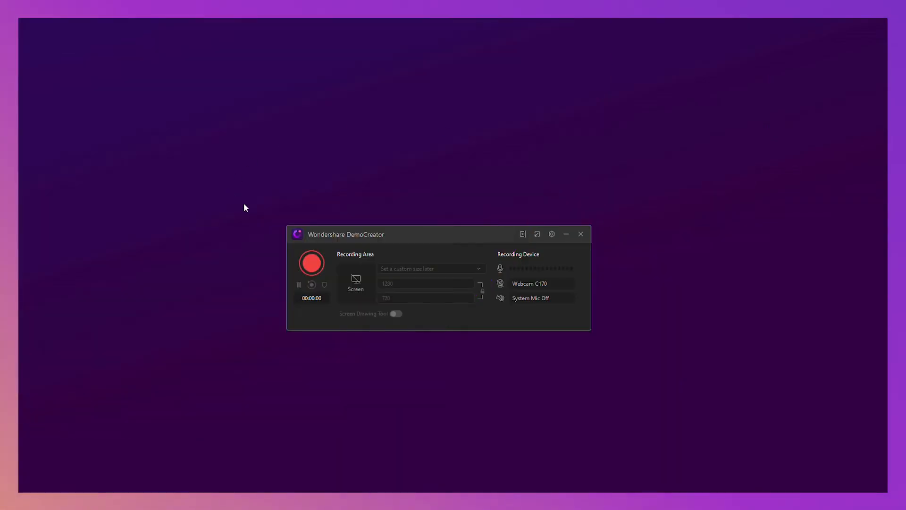
Bring up the recorder settings listing the screen frame rate choices.
click(501, 268)
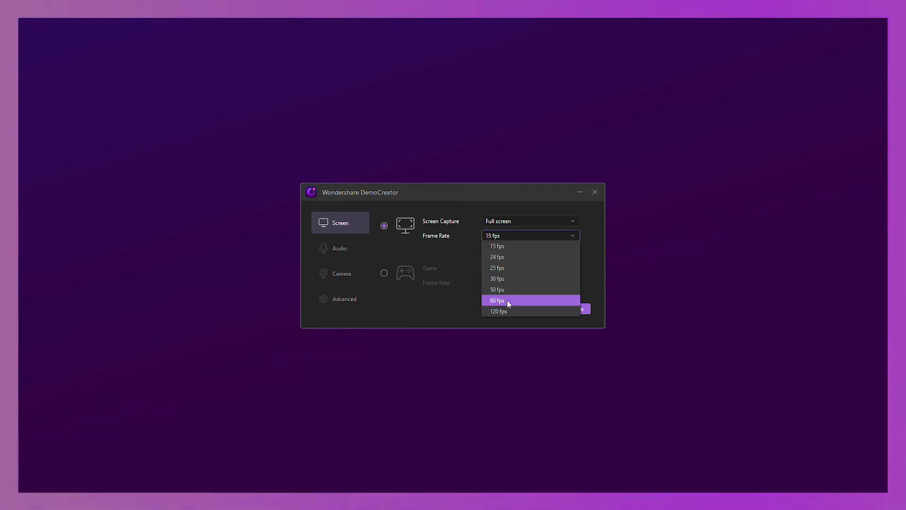
mouse_move(501, 312)
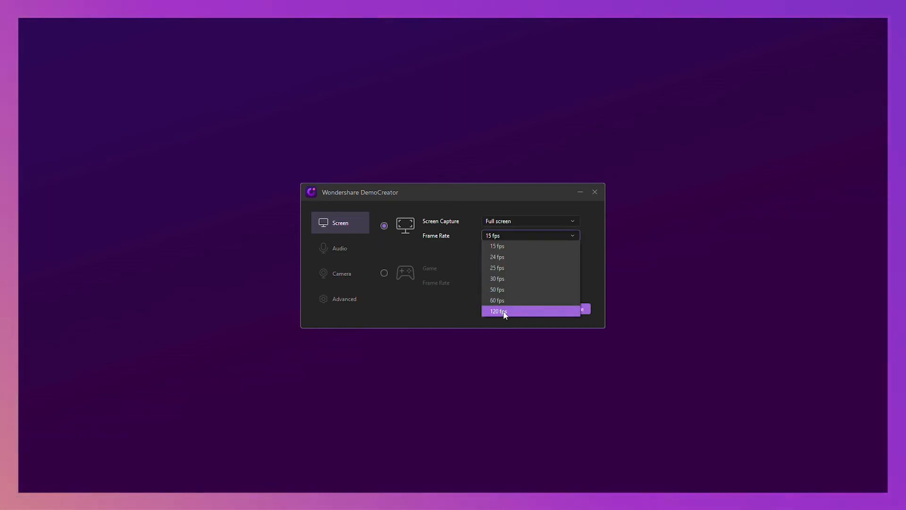
Choose 120 fps for full-screen capture and start capturing the PowerPoint presentation.
click(498, 310)
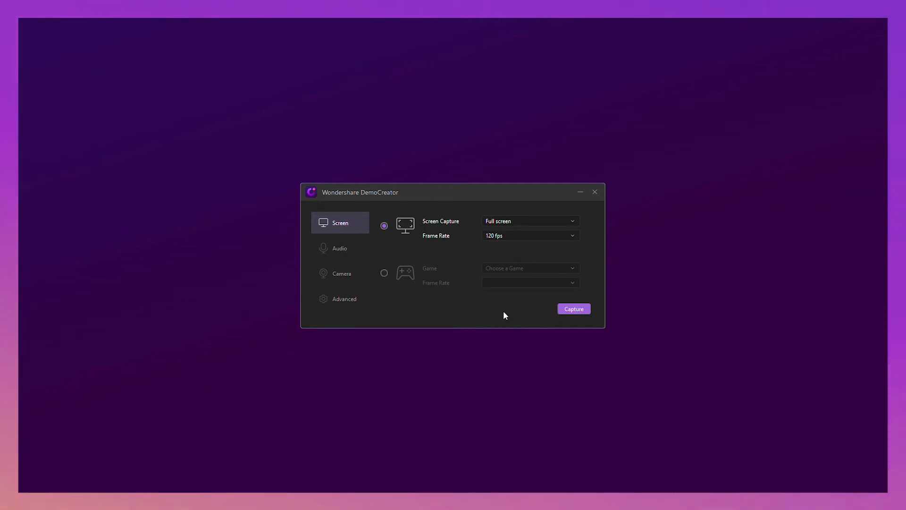
click(573, 309)
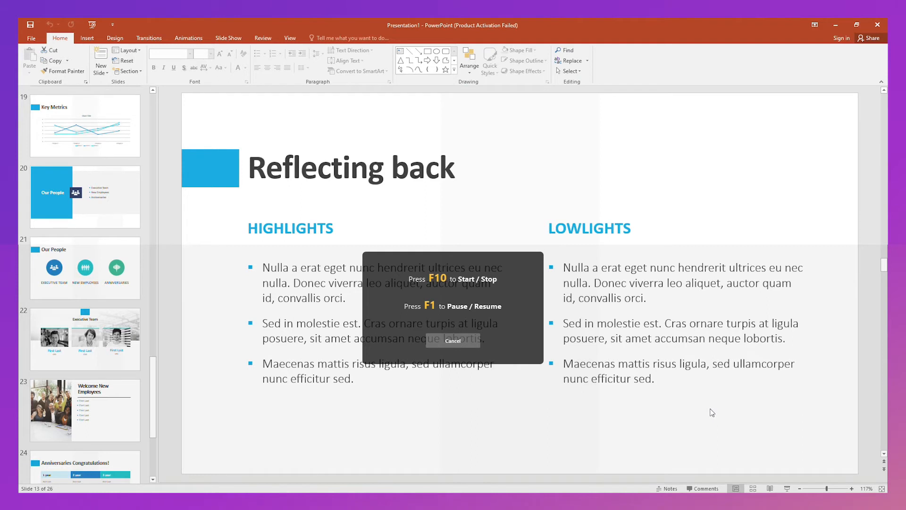
key(f1)
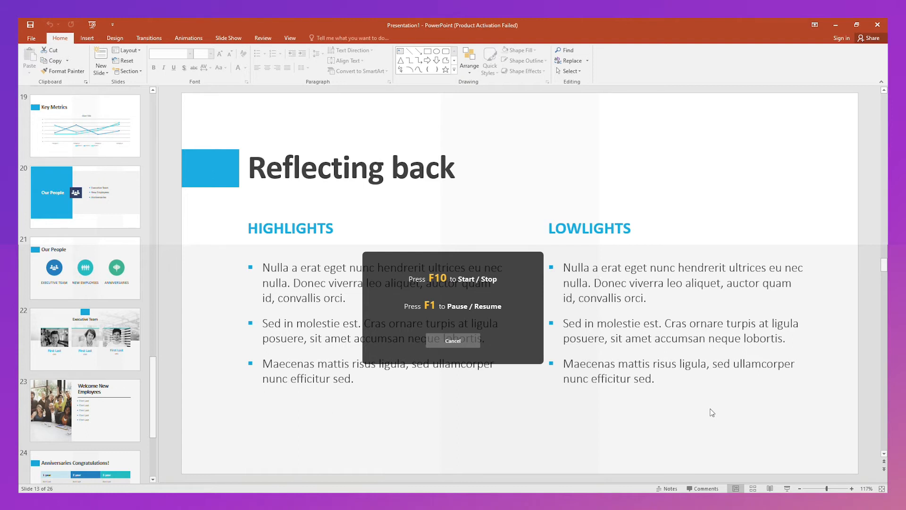
key(F10)
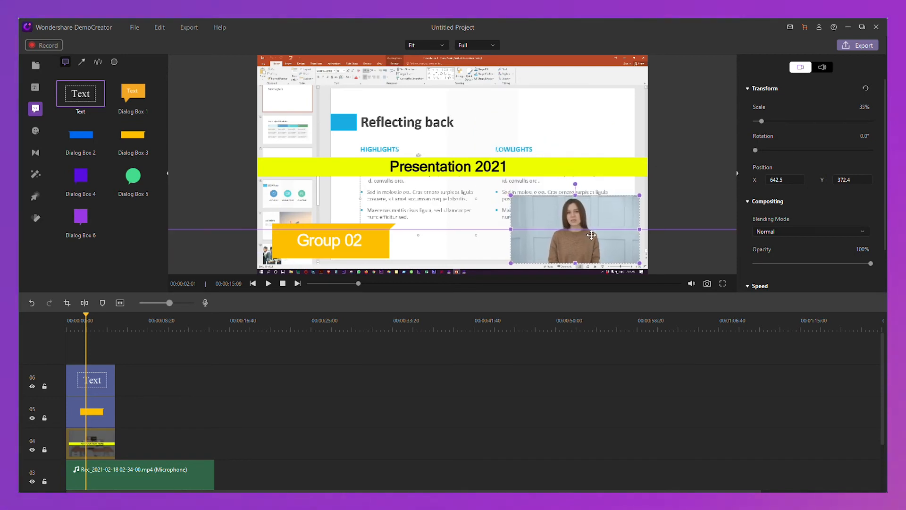
Place the second recording clip from the media library on a new timeline track.
click(205, 302)
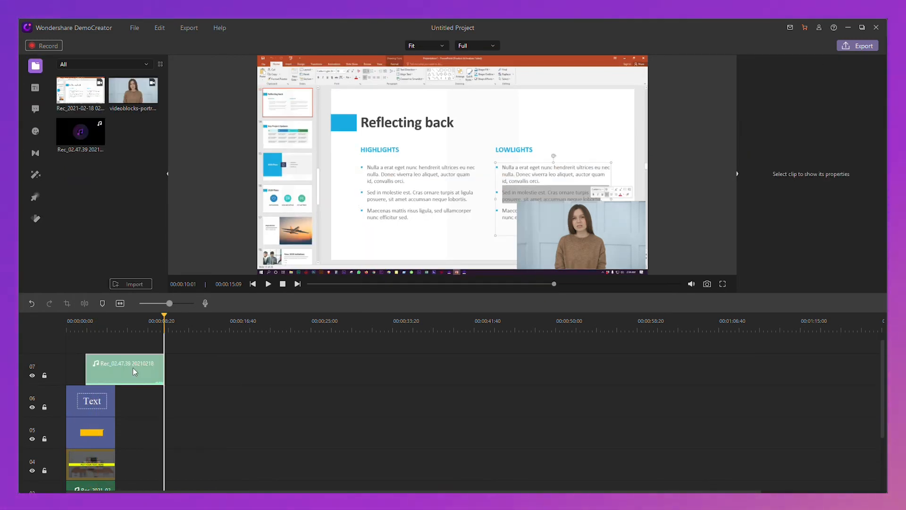
Move the playhead near 00:00 so the Rec_02.47.39 voice clip aligns with the other clips.
click(103, 321)
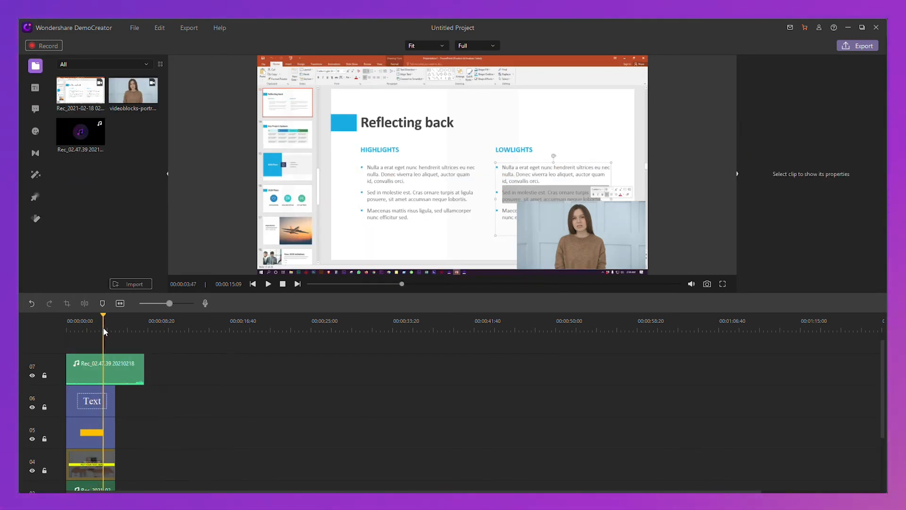